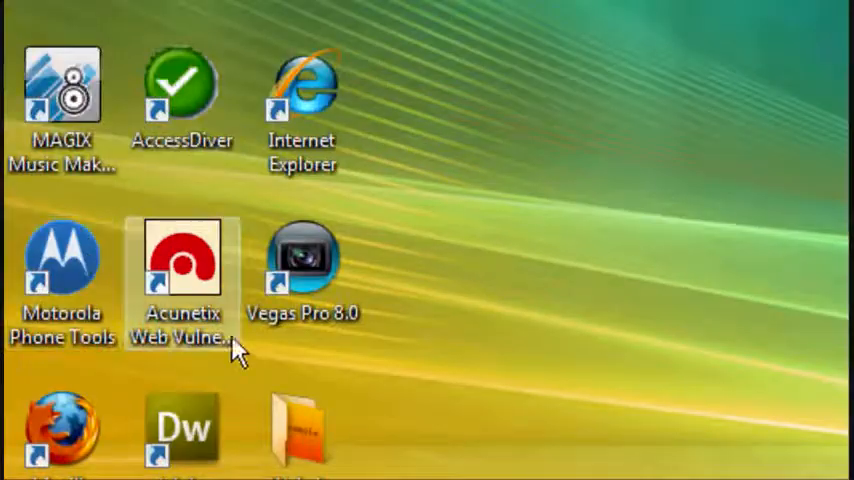
- Open the Website folder from the desktop in Explorer
scroll("down", 3)
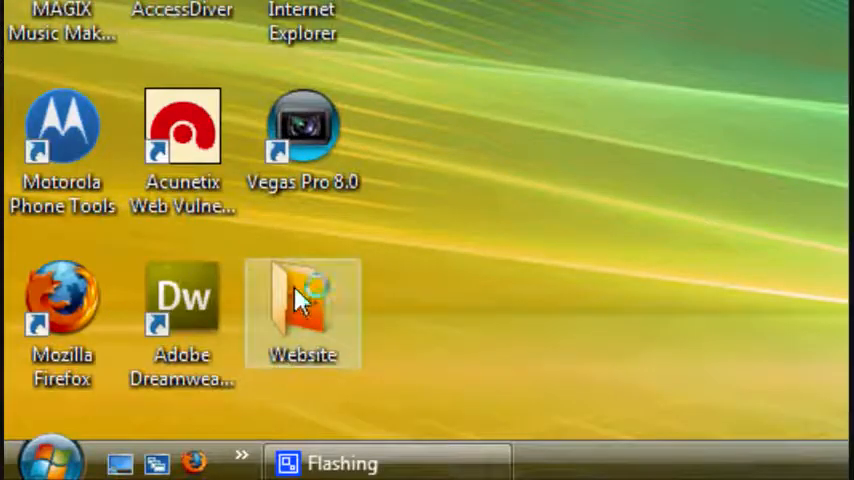
double_click(302, 300)
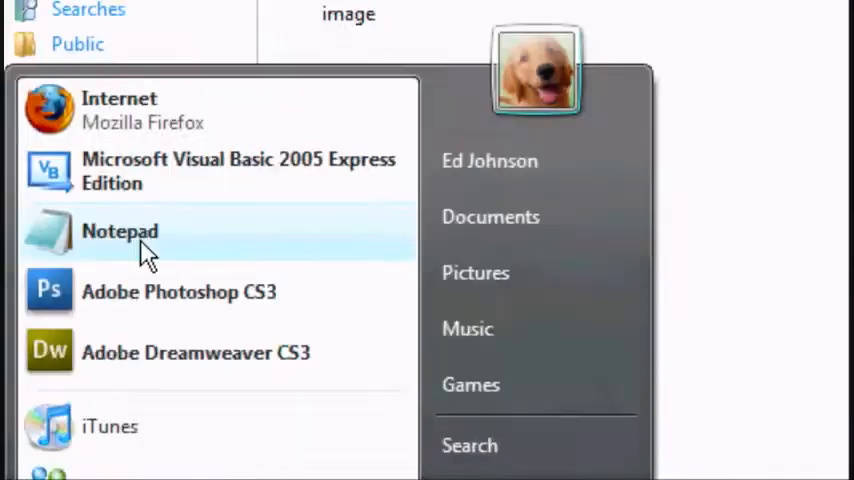
- Start a new Notepad page with <html>, <head>, <title>Title!</title>, </head> and <body>
left_click(120, 232)
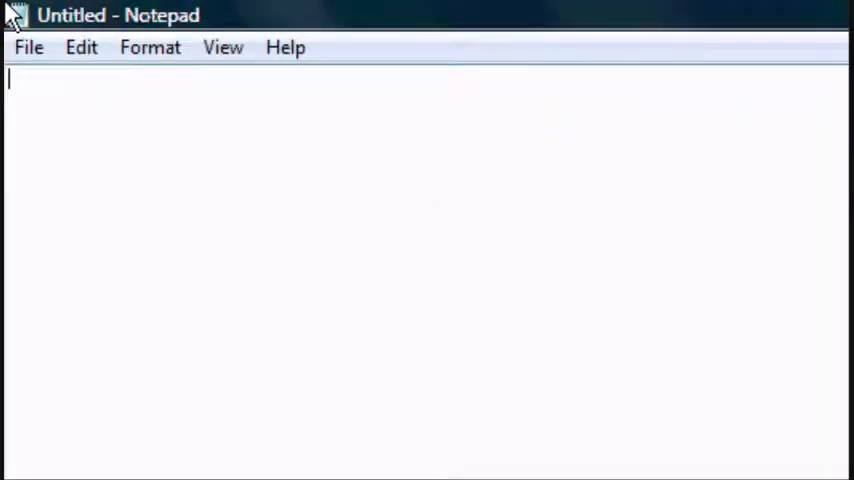
type("<html?")
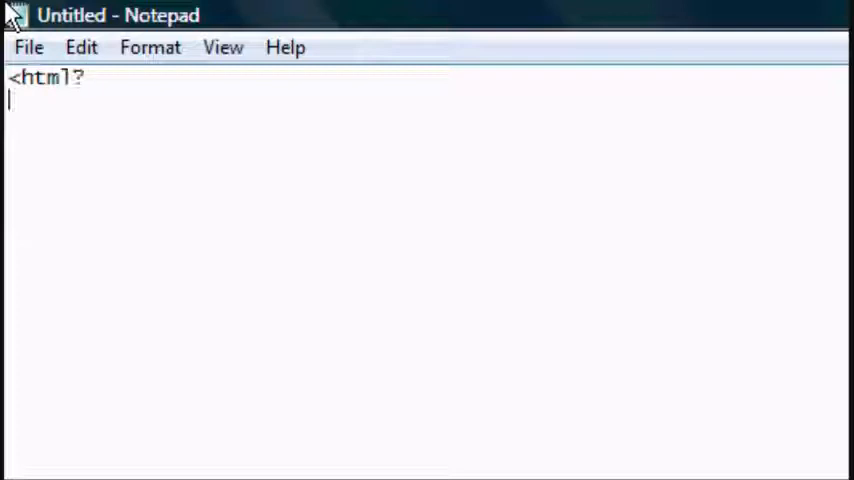
type(">")
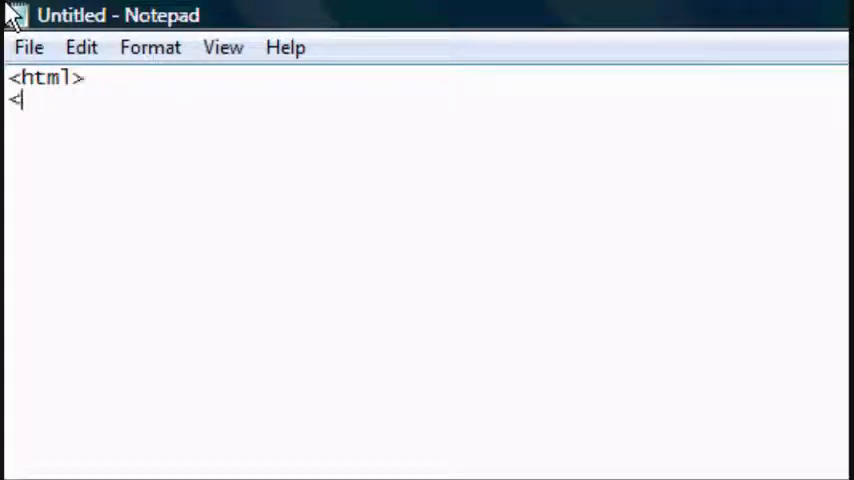
type("head>")
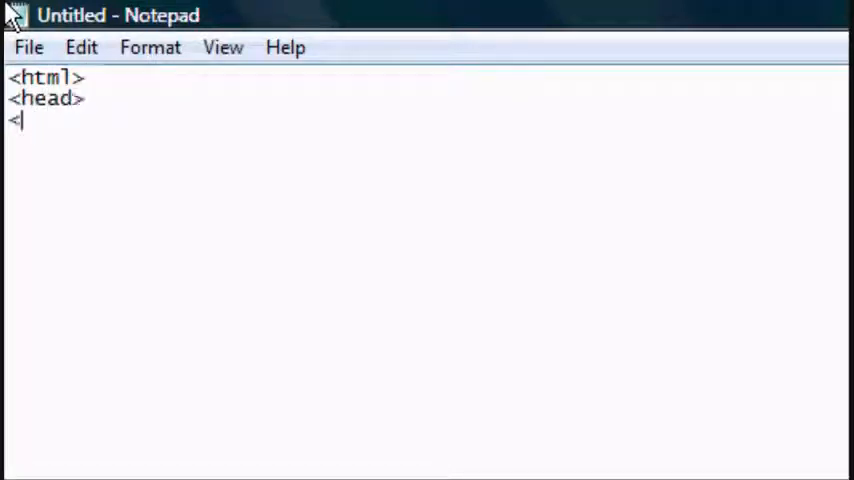
type("title>")
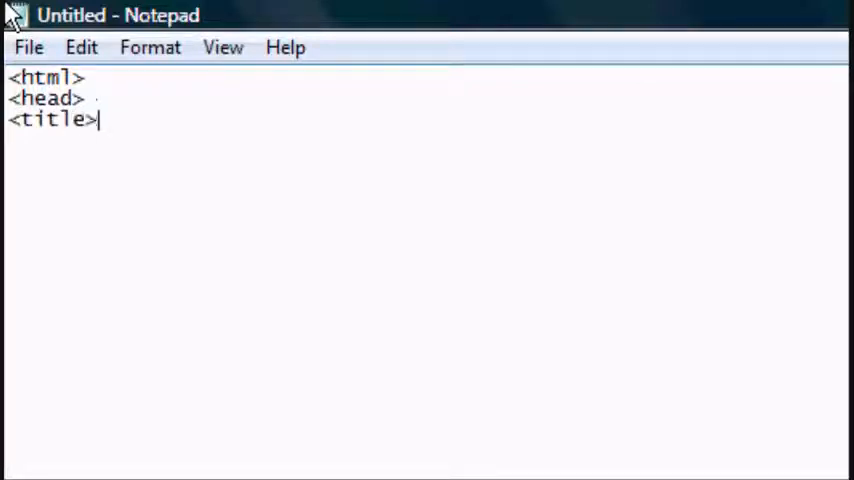
type("Title\"")
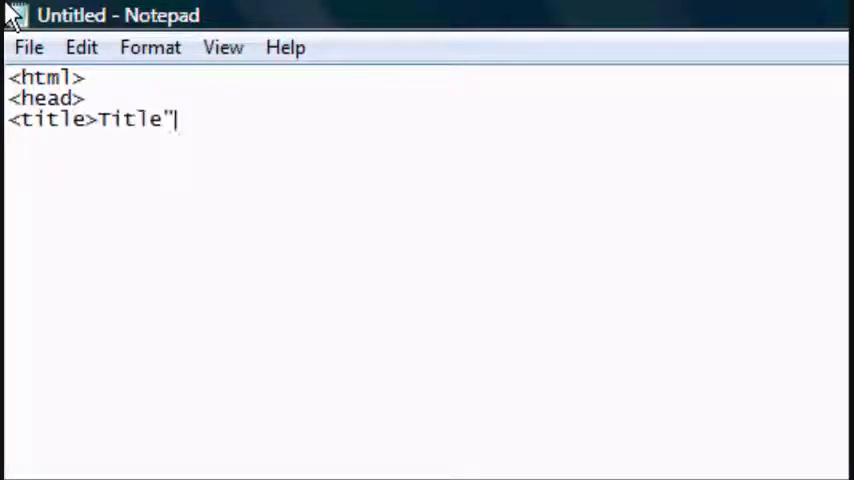
type("!</title>")
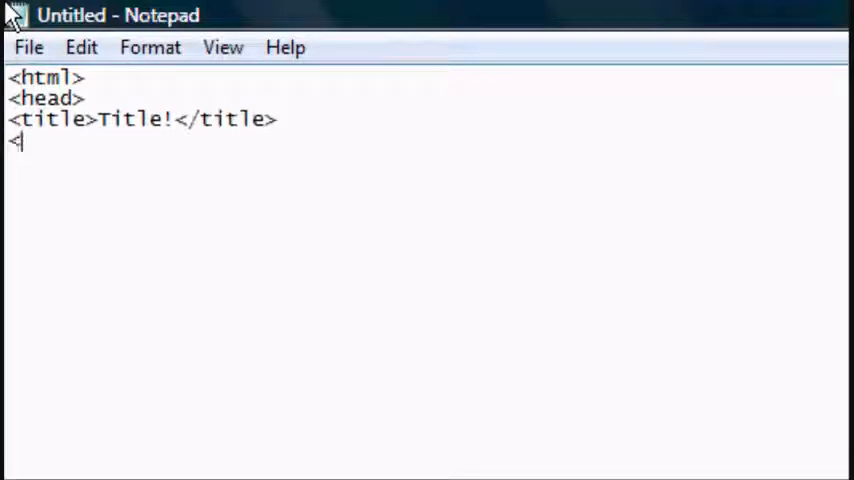
type("/head>")
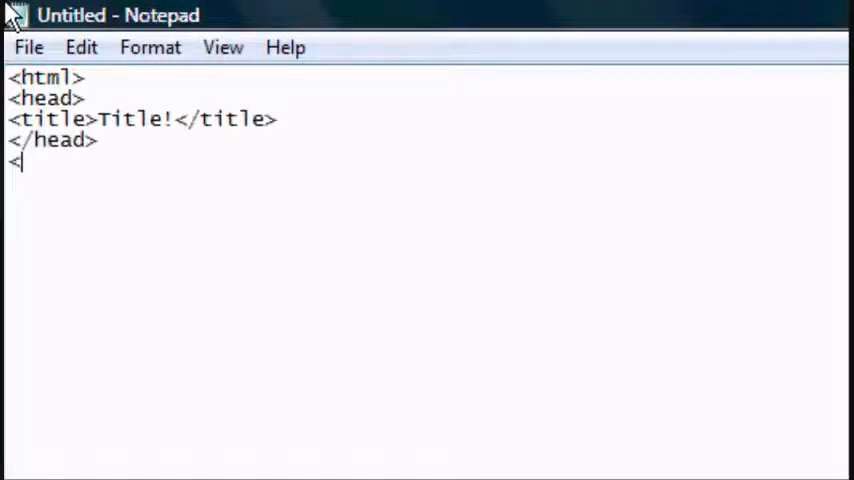
type("body>")
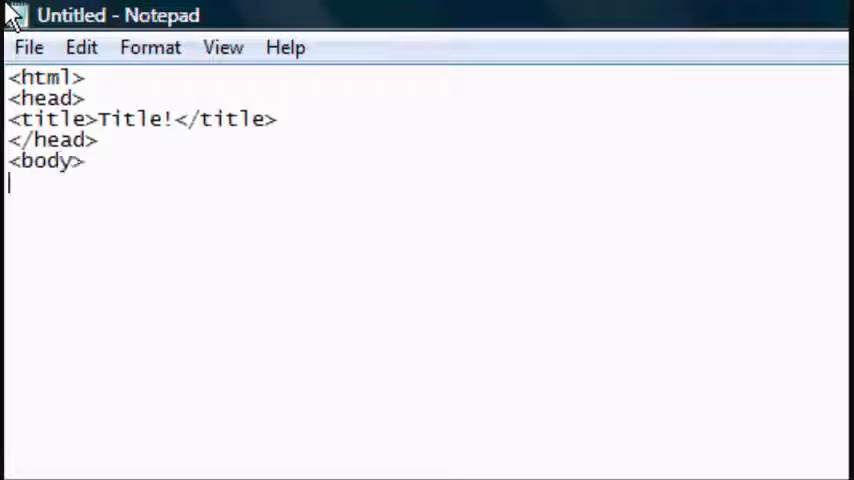
- Add <img src="image.png"> to the body, checking the file name in the Website folder
type("<img")
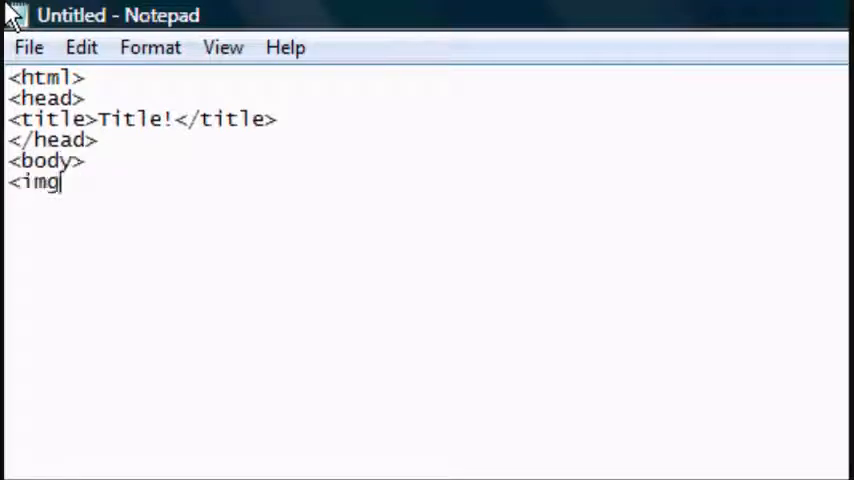
type("src=\"")
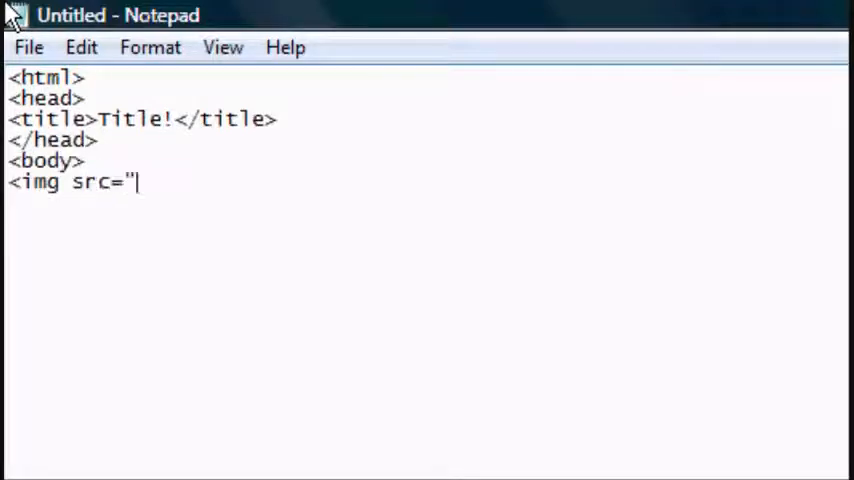
left_click(160, 456)
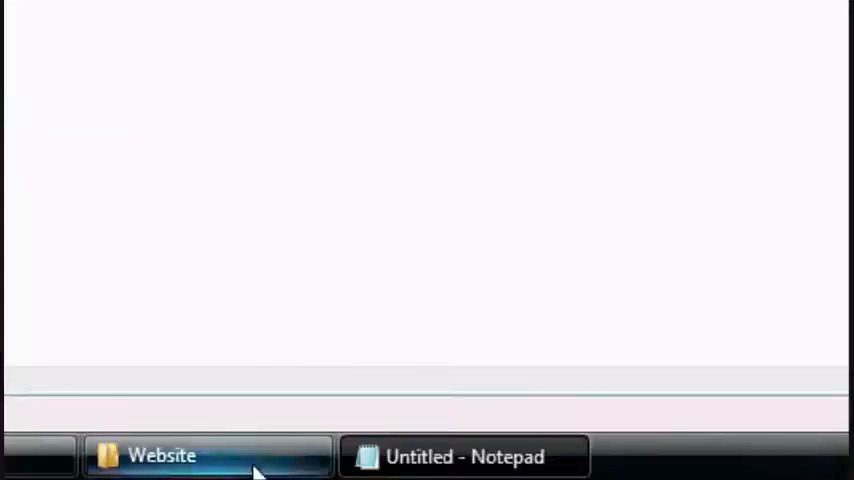
left_click(160, 456)
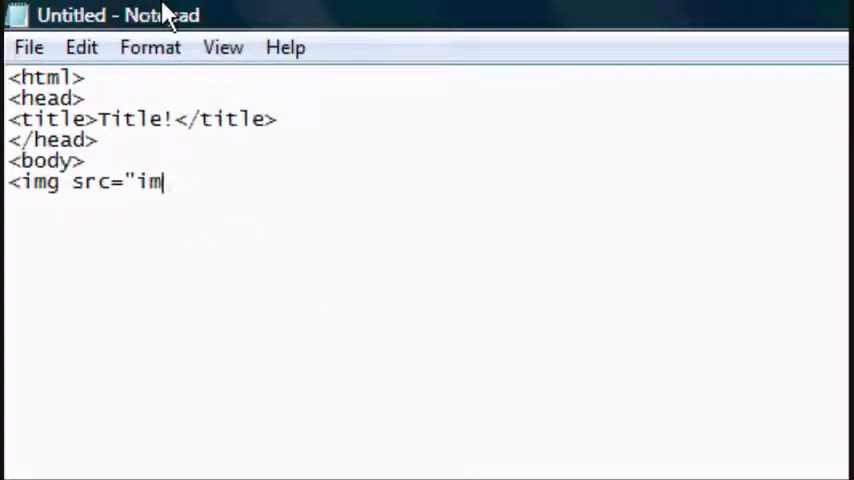
type("ag")
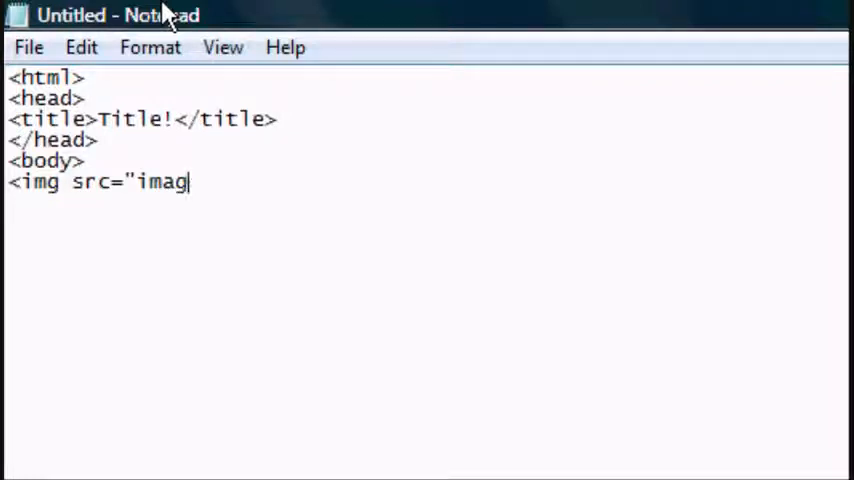
type("e.png")
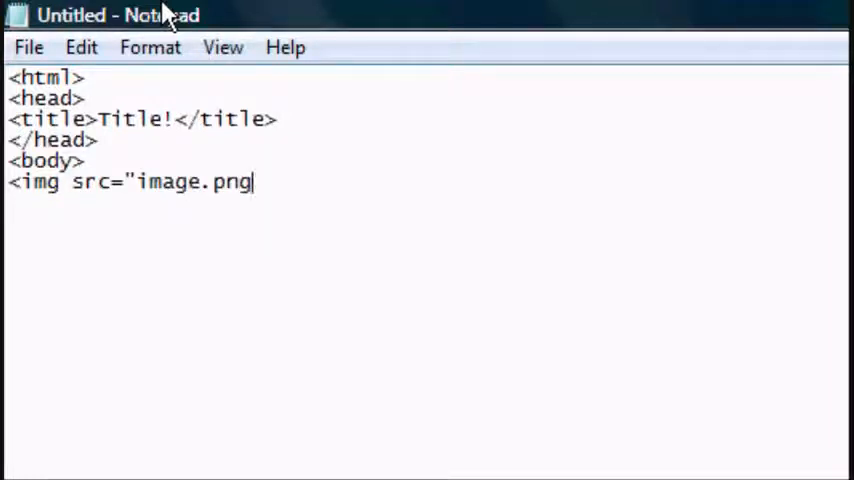
type("\">")
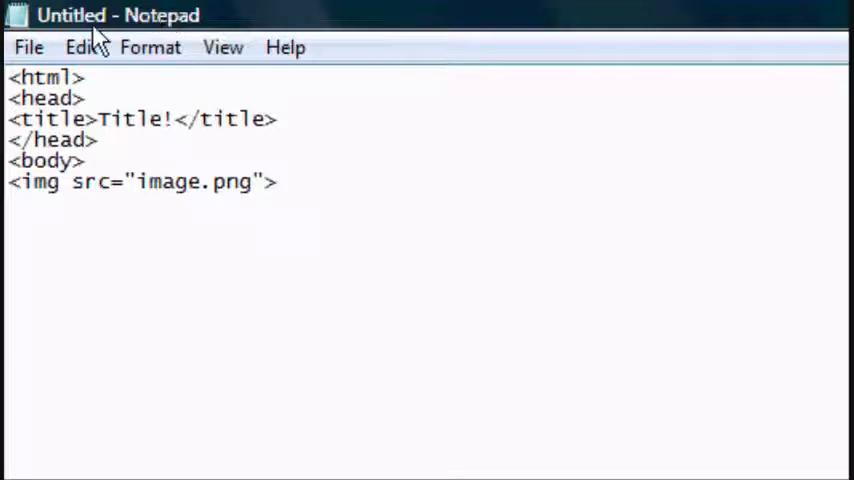
- Save the page as index.html into the Website folder via Save As
left_click(28, 48)
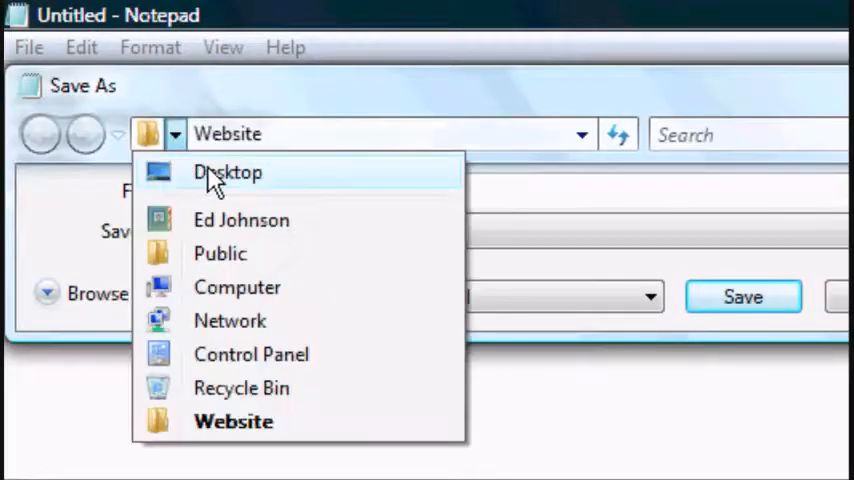
left_click(228, 172)
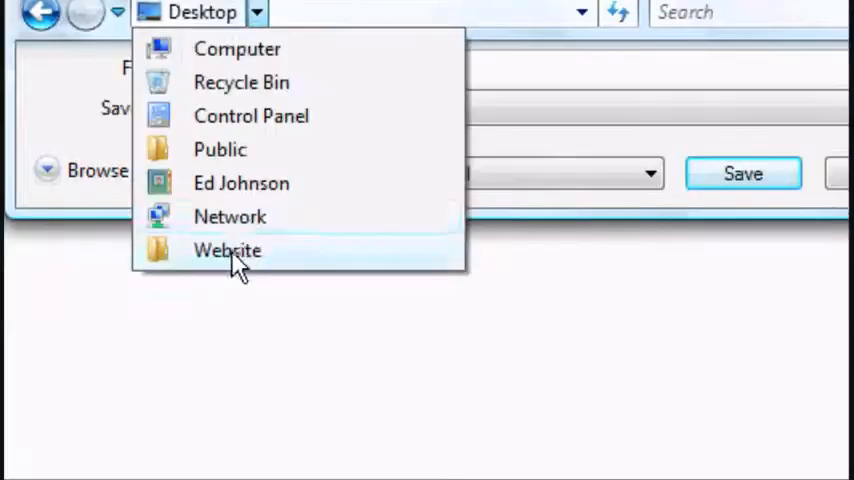
left_click(228, 250)
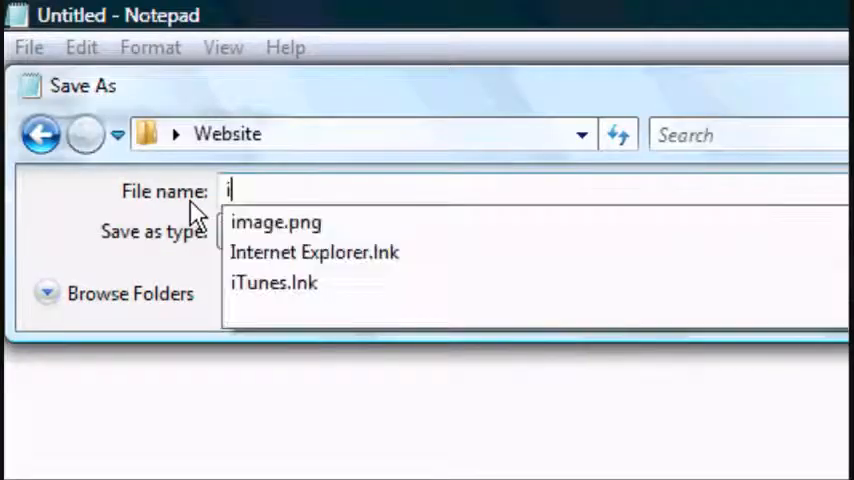
type("ndex.html")
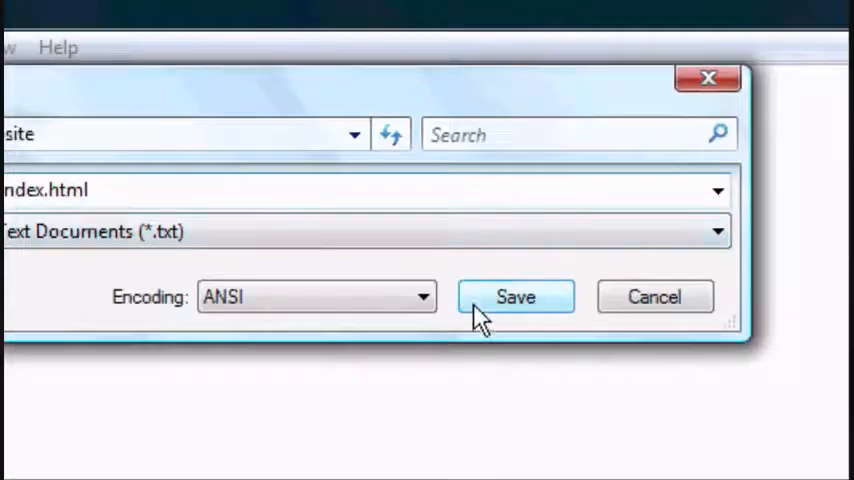
left_click(516, 296)
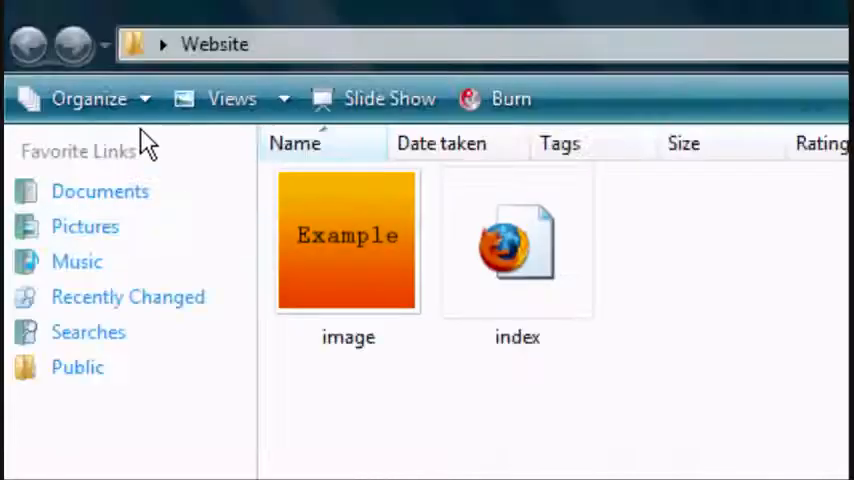
mouse_move(516, 256)
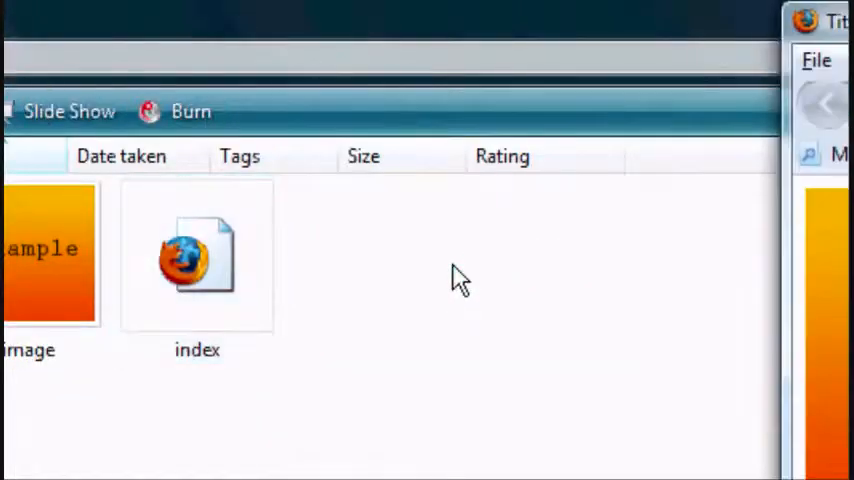
- Open index.html from the Website folder so Firefox renders the Example image
double_click(196, 256)
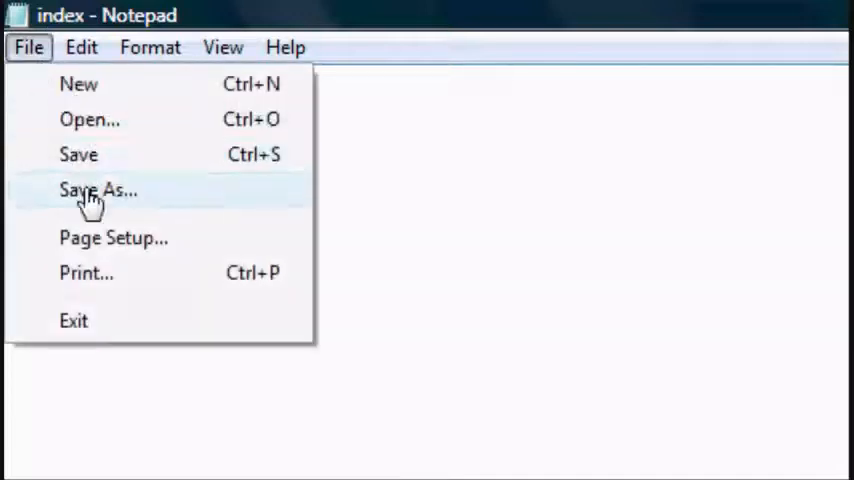
- Save a copy of index.html to the desktop and view its broken image placeholder in Firefox
left_click(96, 188)
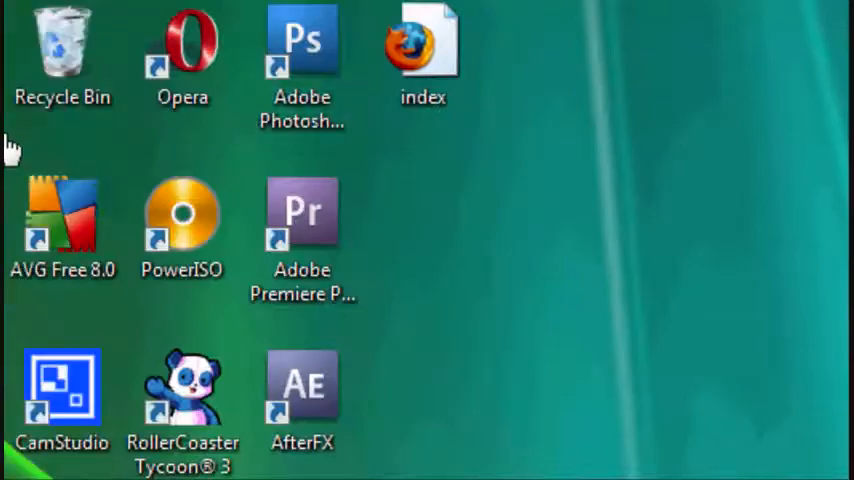
mouse_move(522, 296)
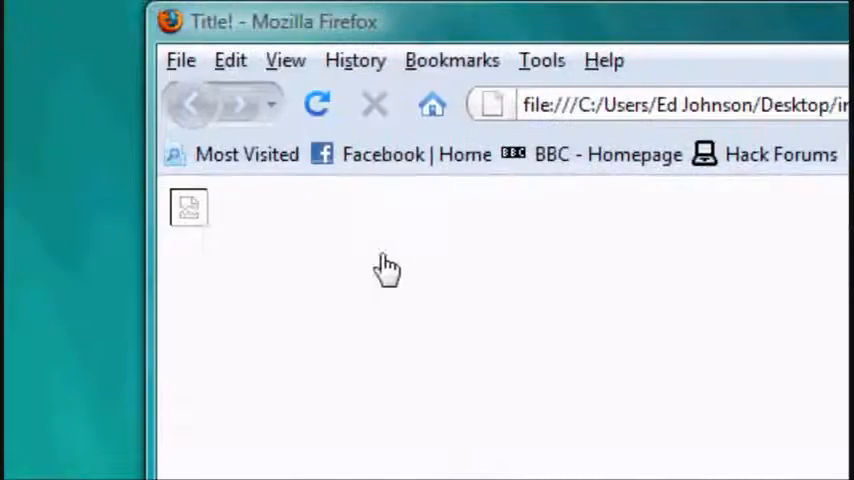
mouse_move(220, 236)
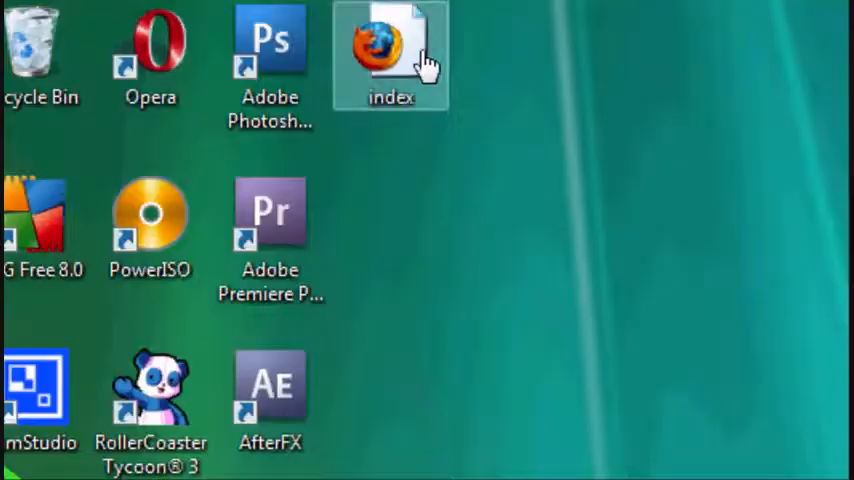
double_click(390, 50)
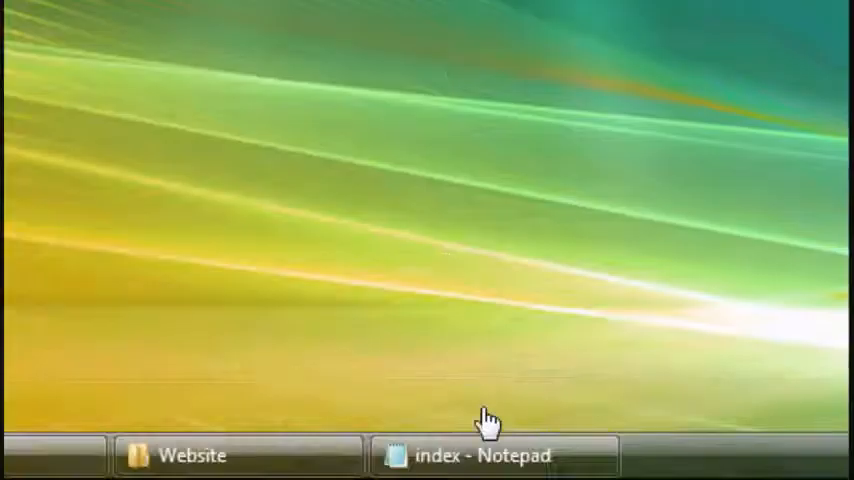
- Give the img tag a border="5" attribute, then return to the Website folder
left_click(496, 456)
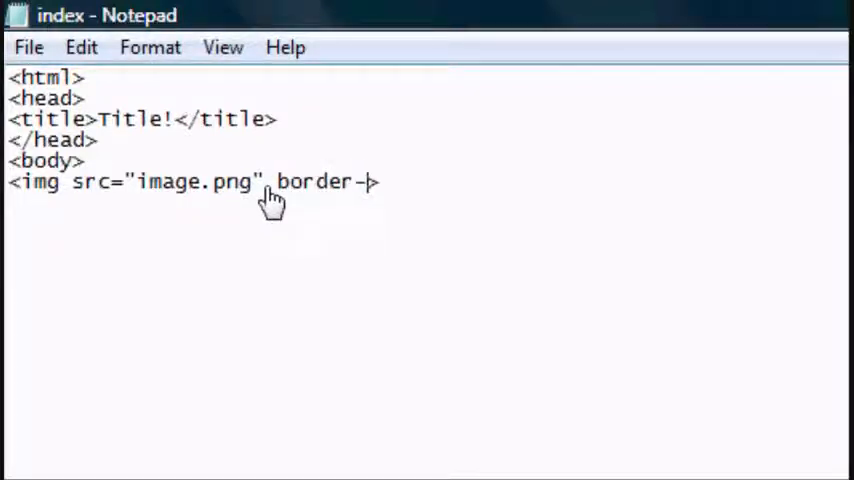
type("=\"1")
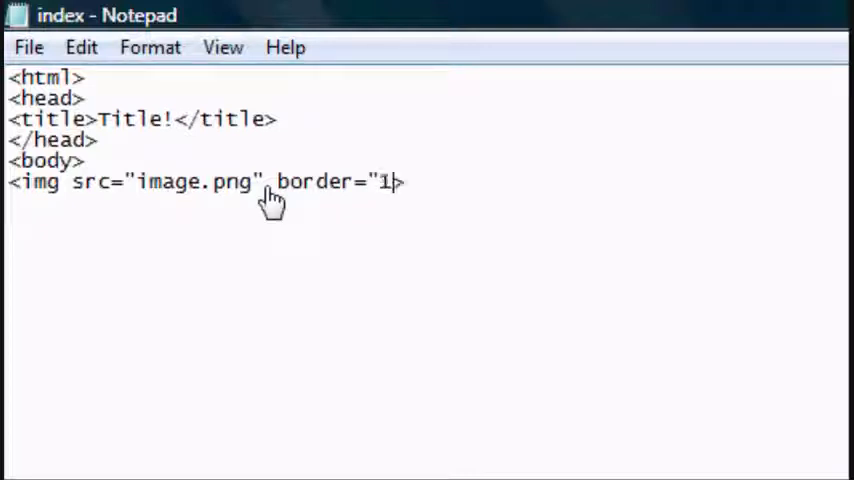
type("5")
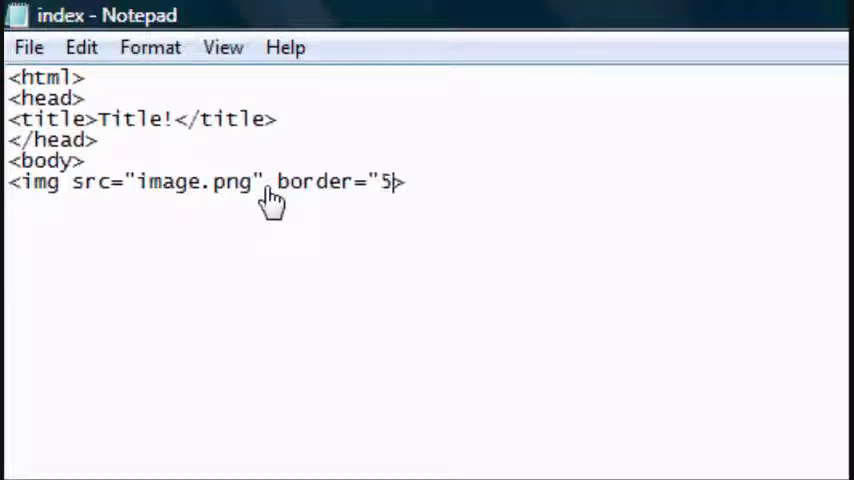
left_click(30, 48)
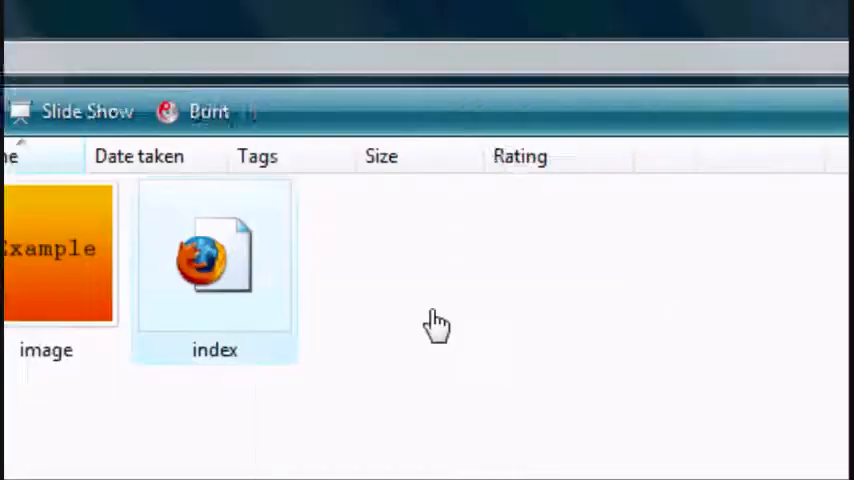
- Reopen index from the Website folder and save it with the .html extension
double_click(212, 256)
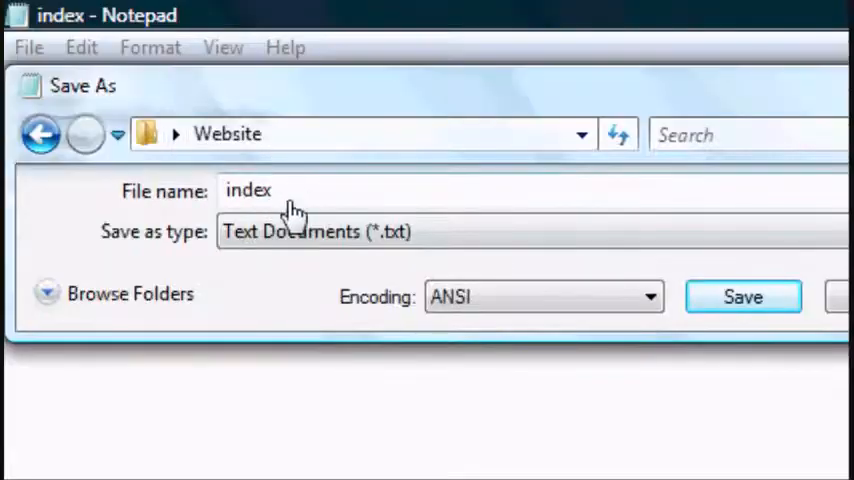
type(".html")
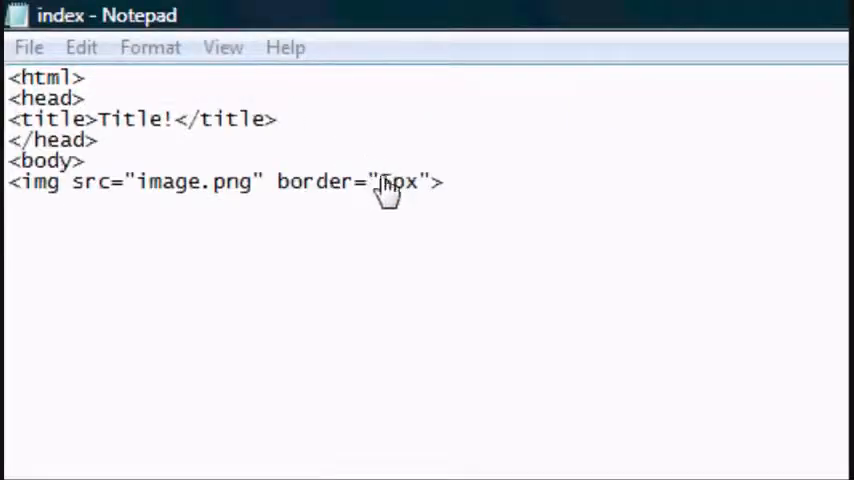
- Change the border to 20px and reload Firefox to show the thick black frame
type("2")
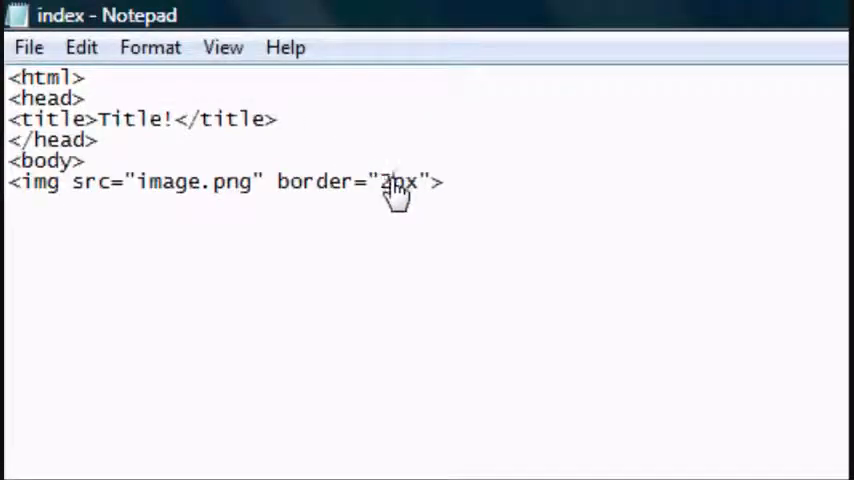
left_click(28, 48)
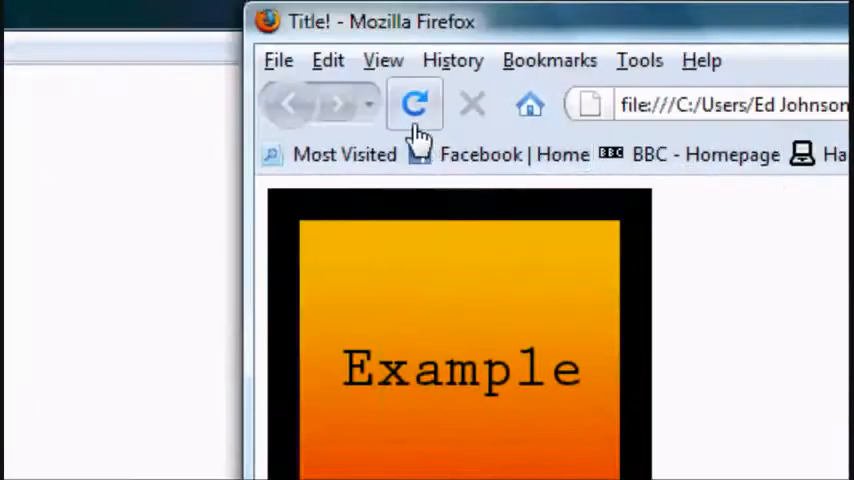
left_click(414, 104)
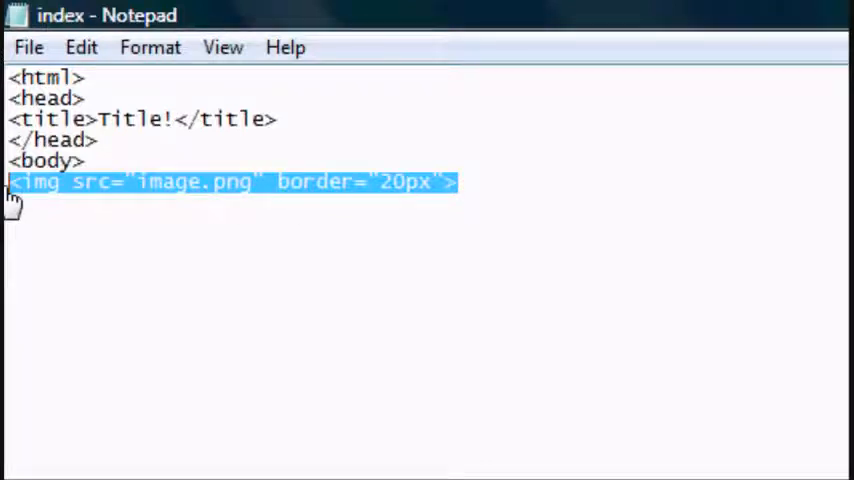
- Replace the img with "This is my background!" and set body background="image.png"
type("This")
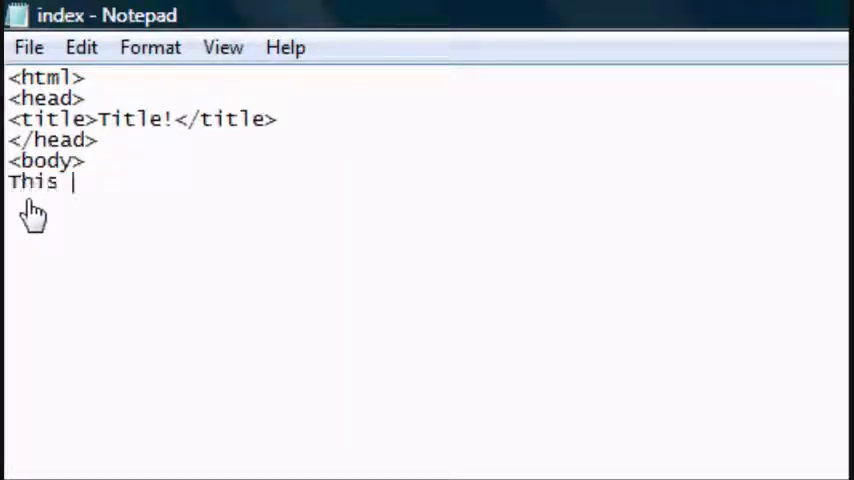
type("is my backgrou")
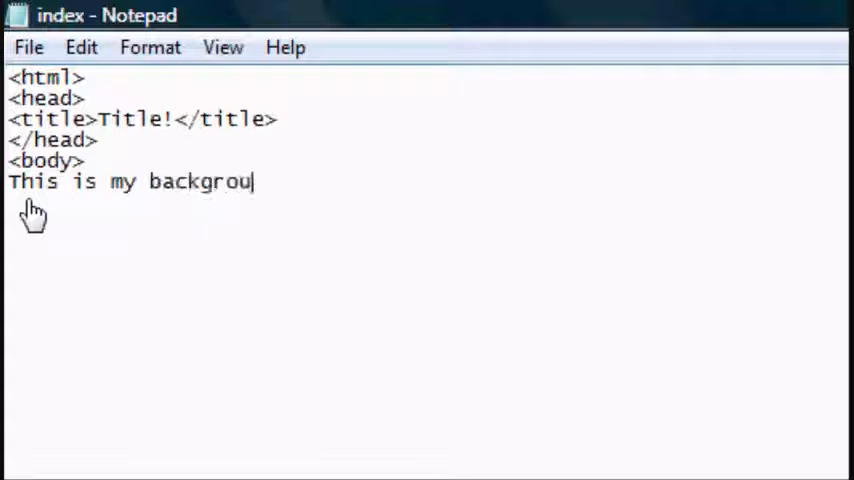
type("nd!")
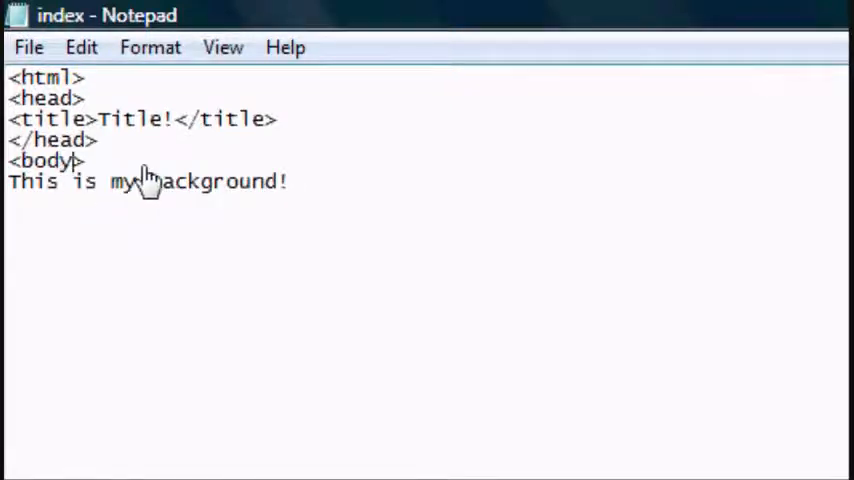
type("background=\"image.png")
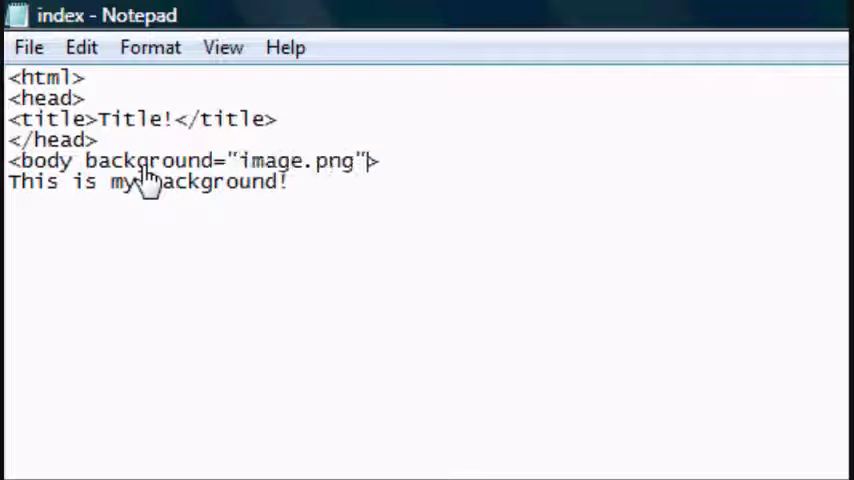
double_click(336, 160)
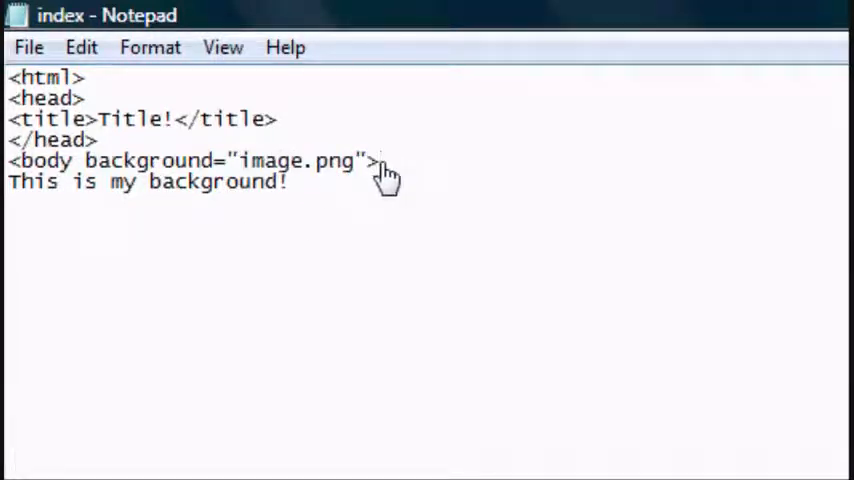
left_click(28, 48)
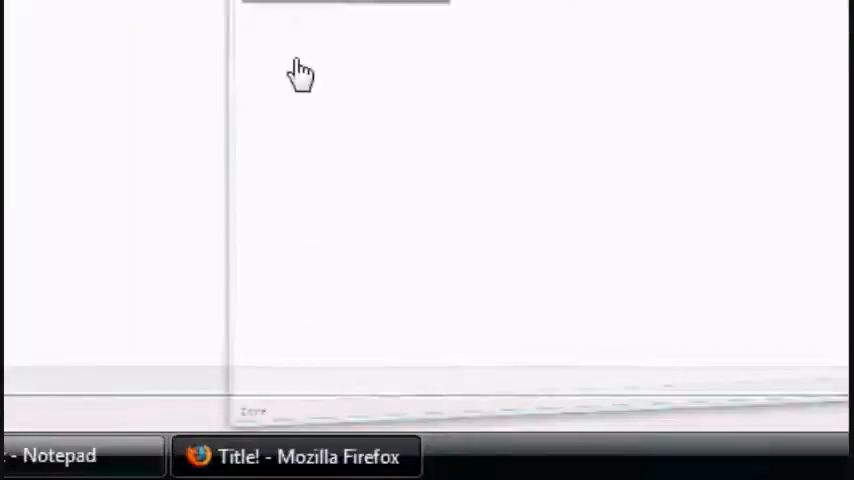
- View the page in Firefox with image.png tiled behind the text, then return to Notepad
left_click(296, 456)
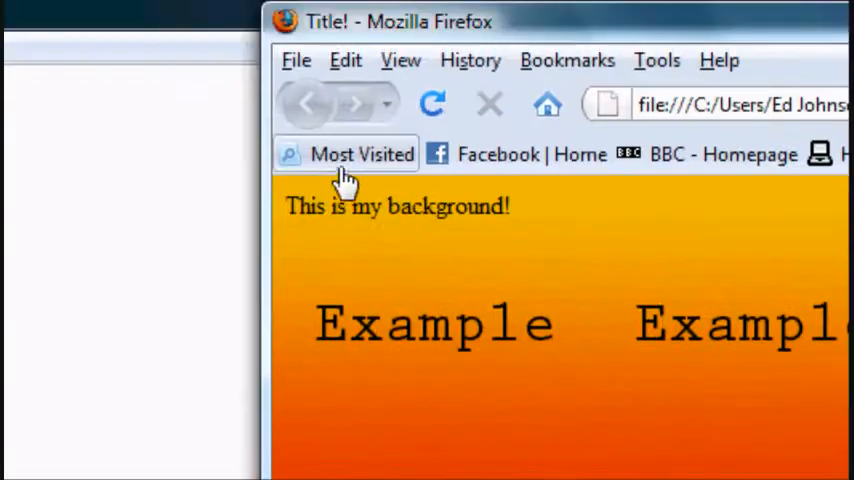
mouse_move(588, 364)
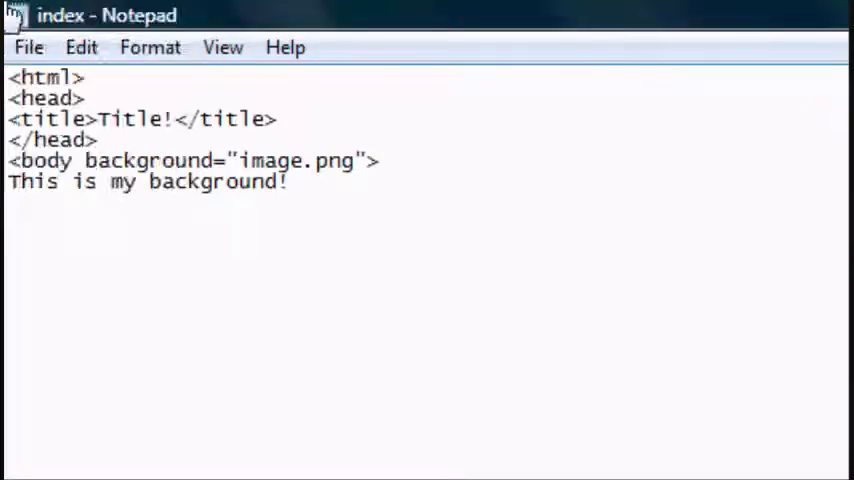
left_click(380, 160)
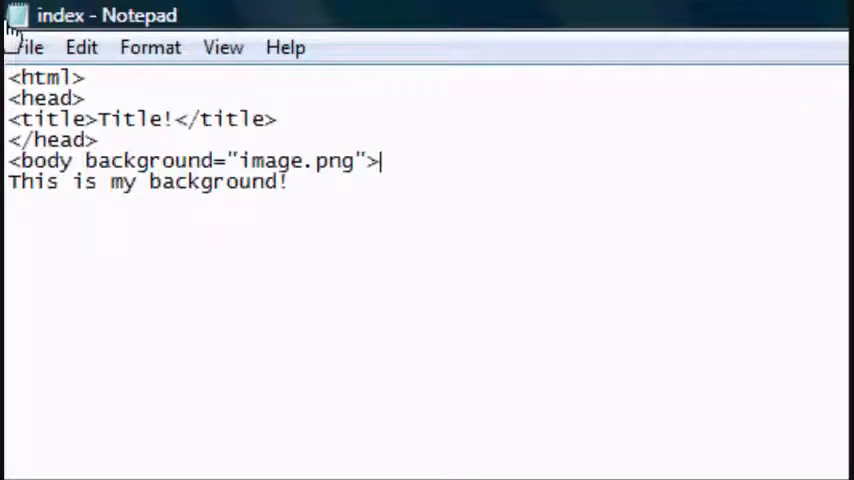